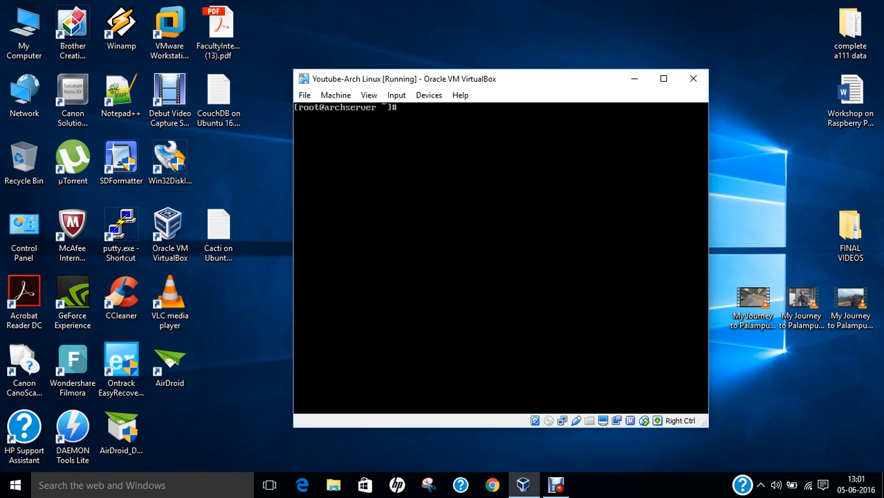
Open the misspelled pacman config path in nano and exit the empty file.
text(nano /et)
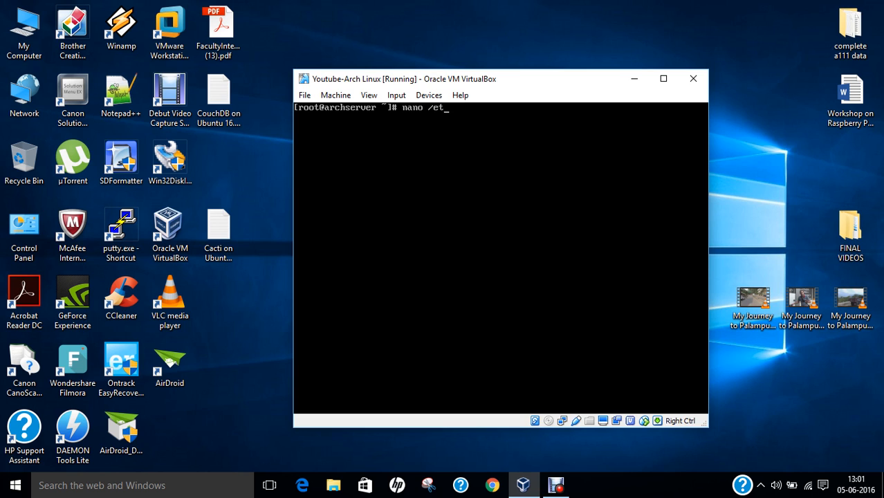
text(c/pac)
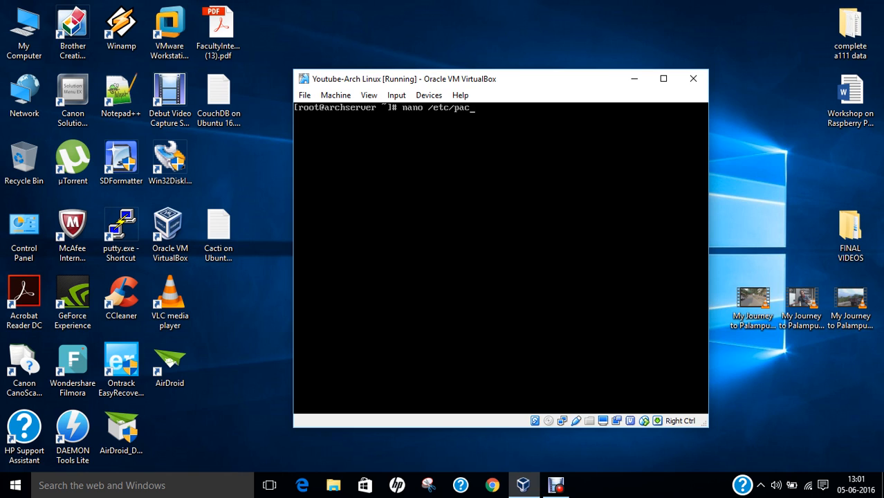
key(Return)
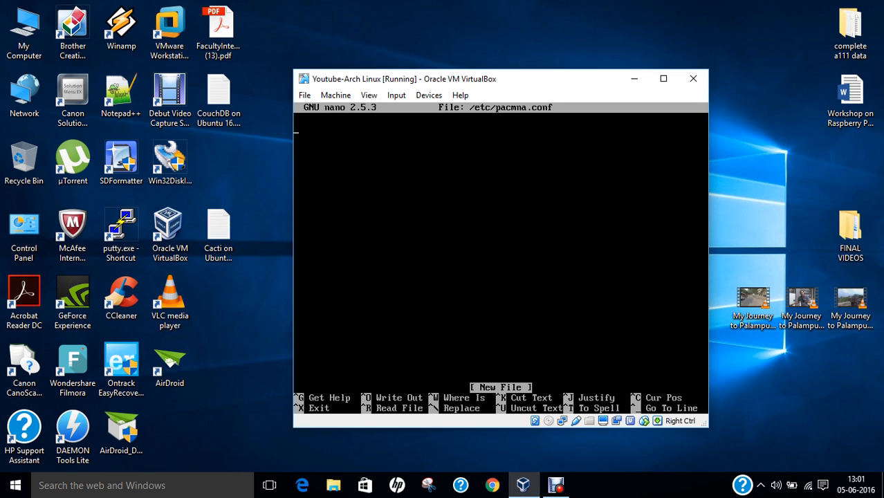
key(ctrl+x)
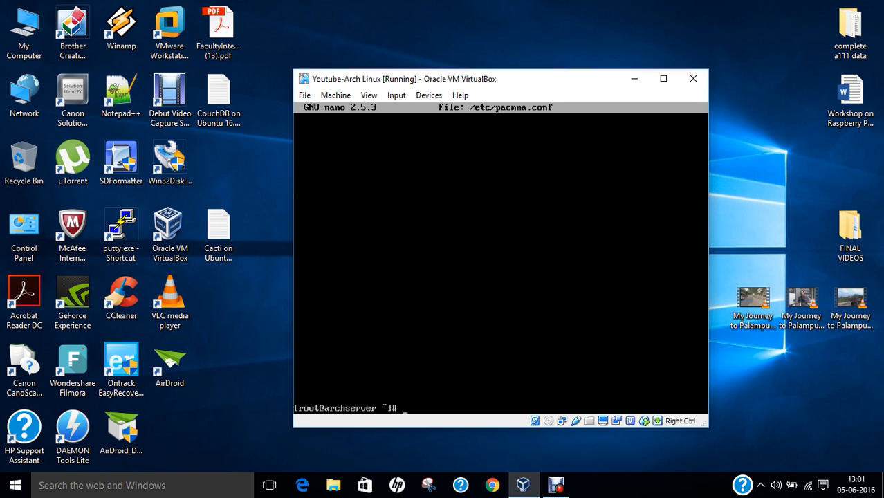
Open /etc/pacman.conf in nano and scroll down to the multilib repository entries.
text(nano /etc/pacmma.c)
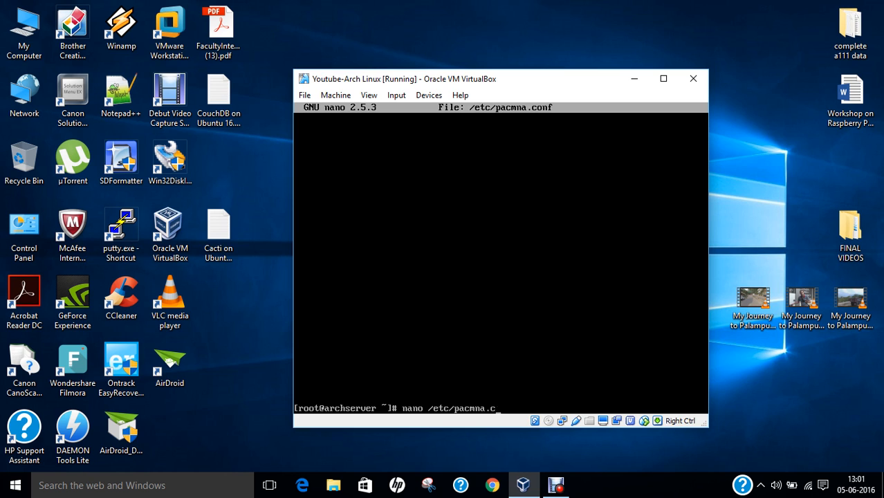
text(n)
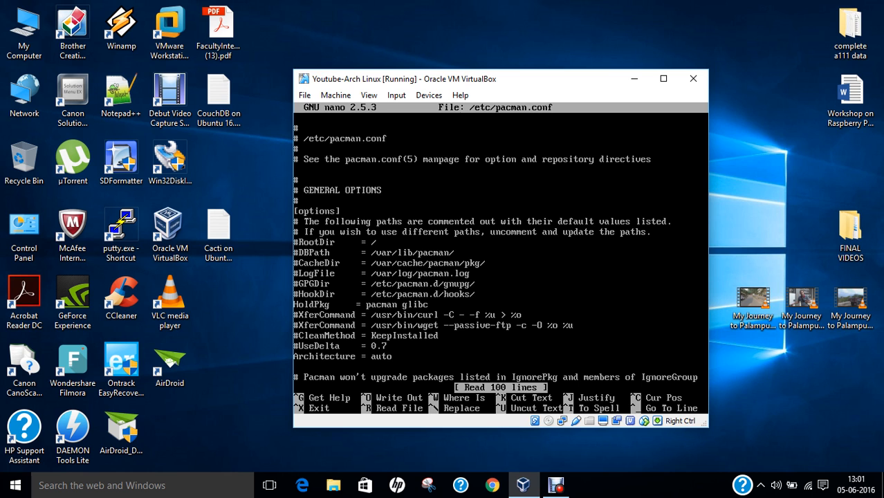
scroll(down, 3)
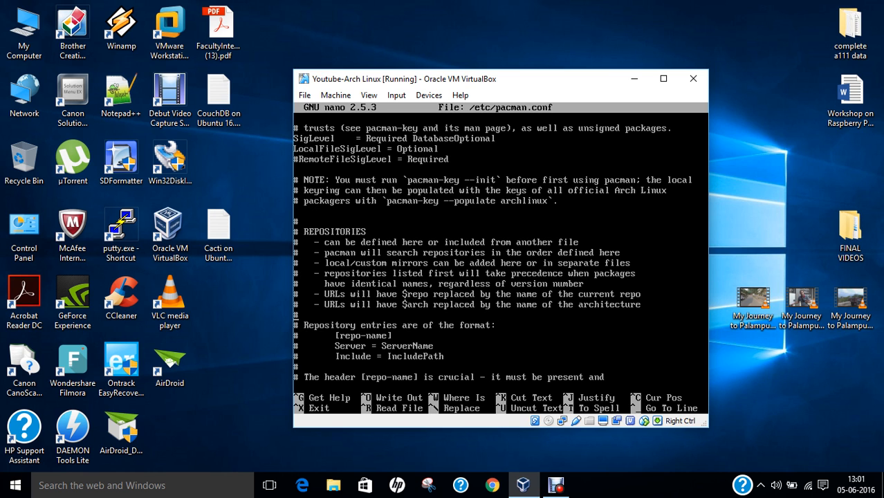
scroll(down, 3)
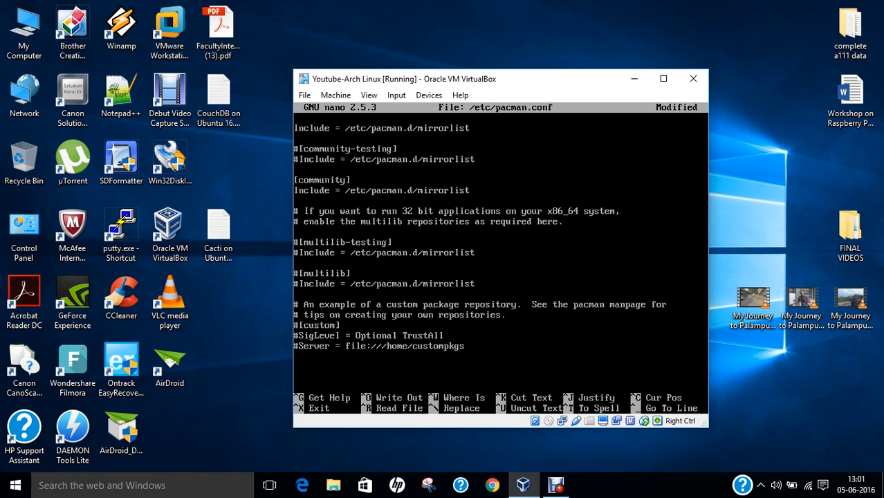
Add the [archlinuxfr] section header with a SigLevel = Never line.
text([arch)
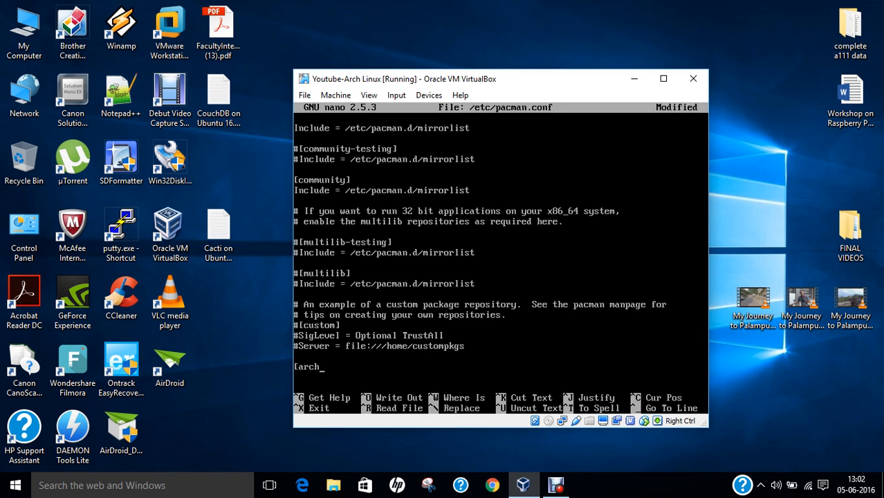
text(linuxfr)
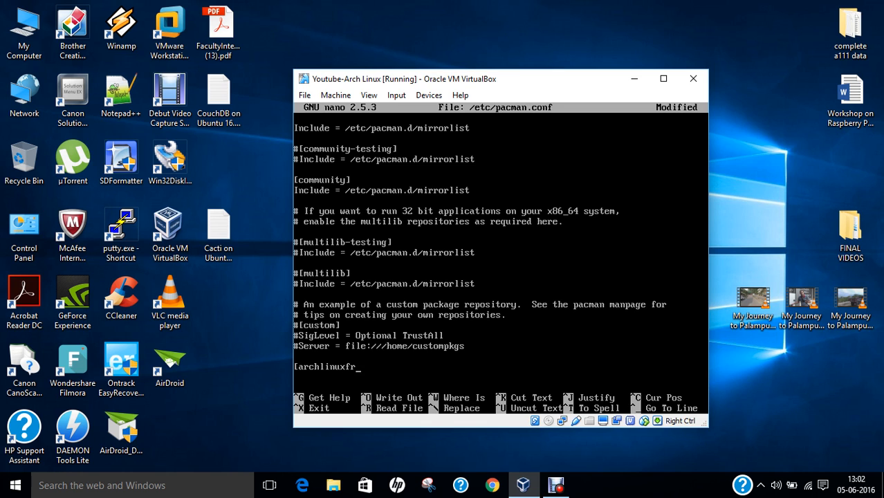
text(])
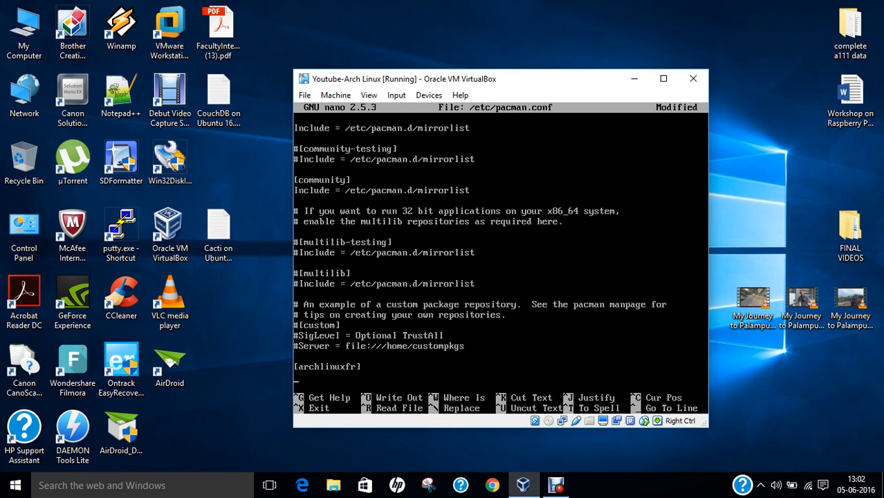
text(Sig)
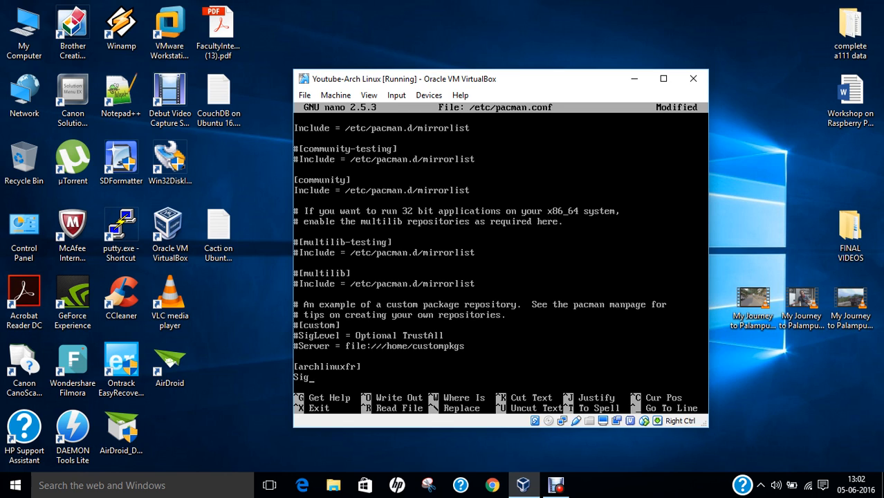
text(Level =)
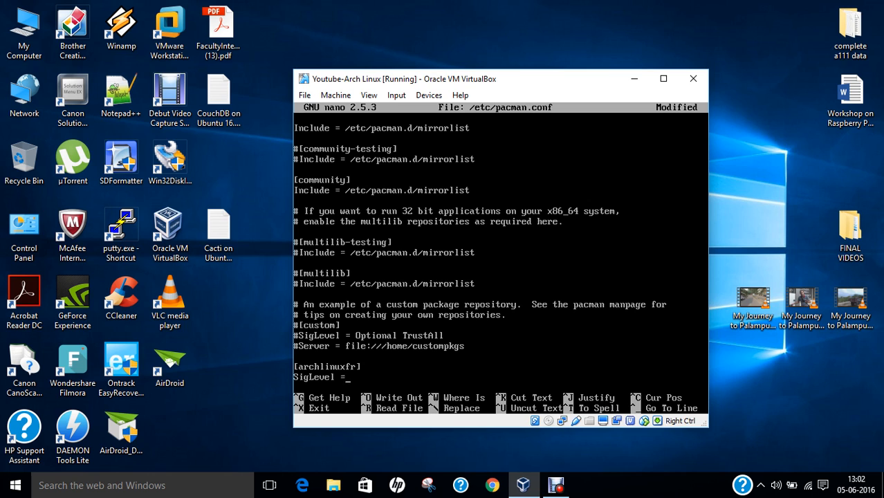
text(Never)
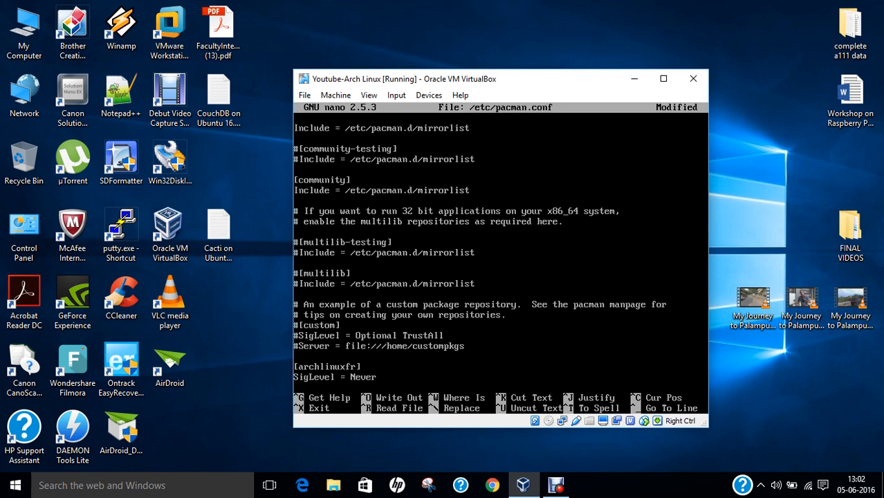
scroll(down, 3)
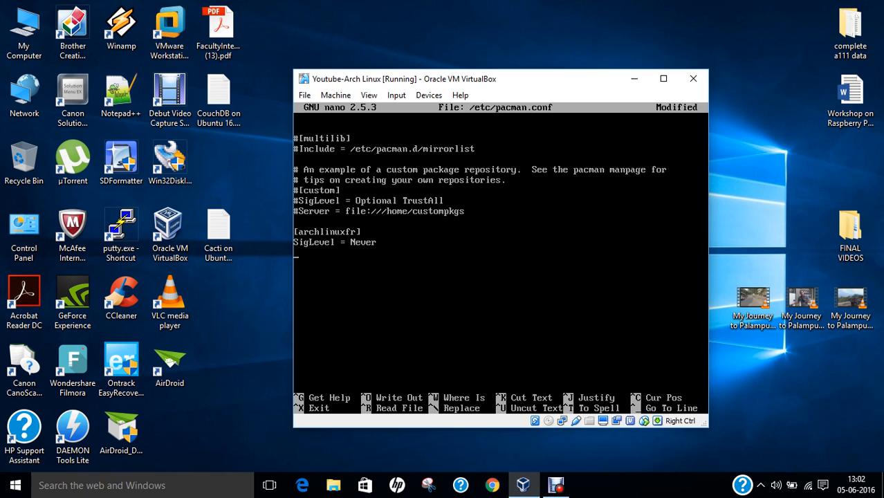
text(Server = http://)
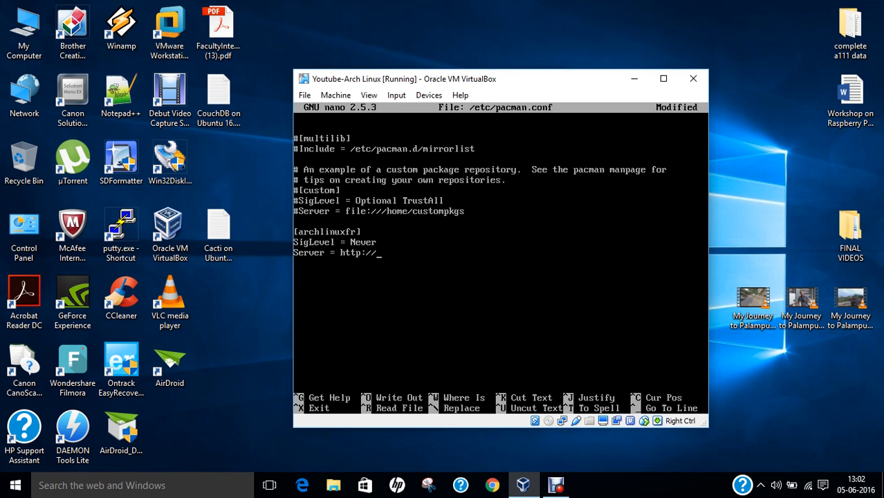
text(repo.archlinux.f)
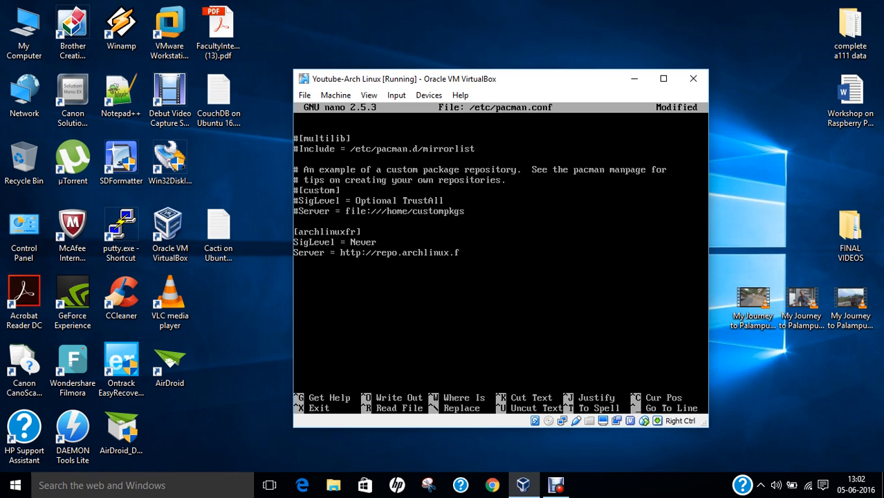
text(r/)
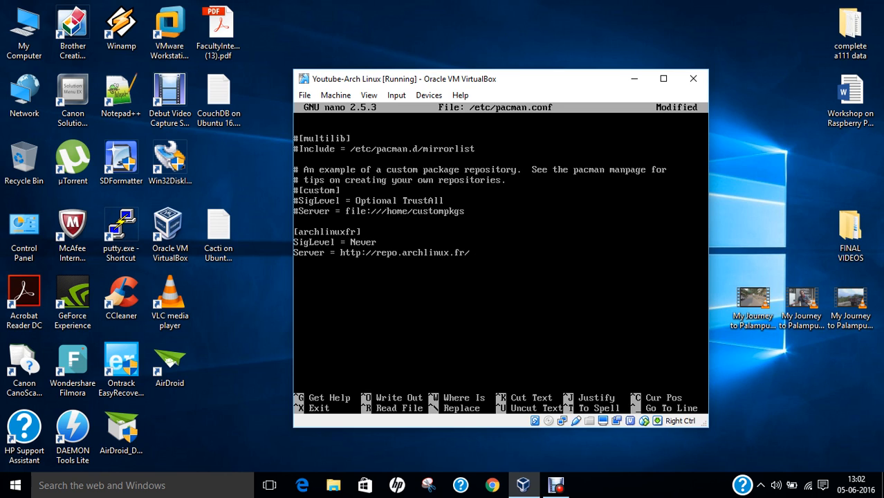
text($arch)
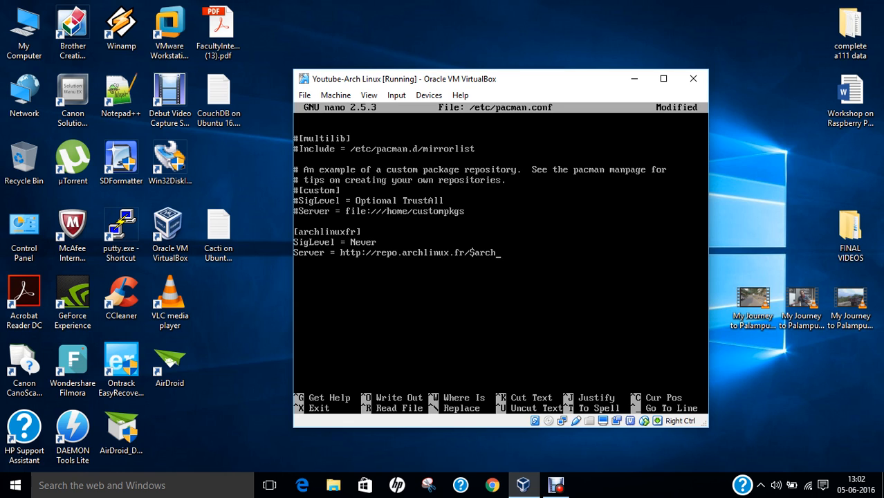
Save pacman.conf and begin typing 'pacman -Sy yaourt' at the root prompt.
key(ctrl+o)
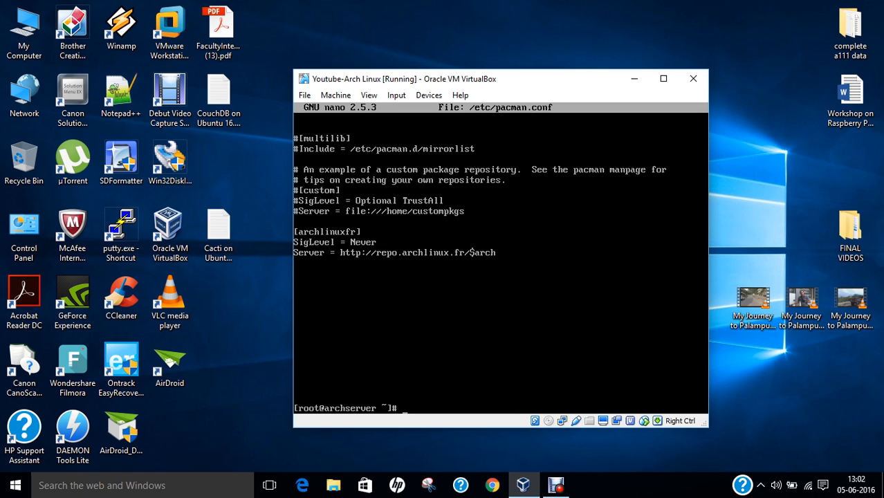
text(pac)
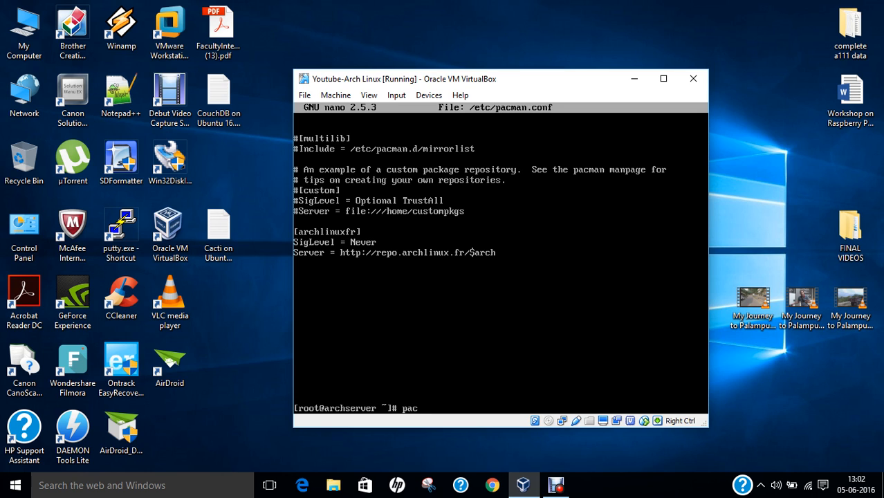
text(man -)
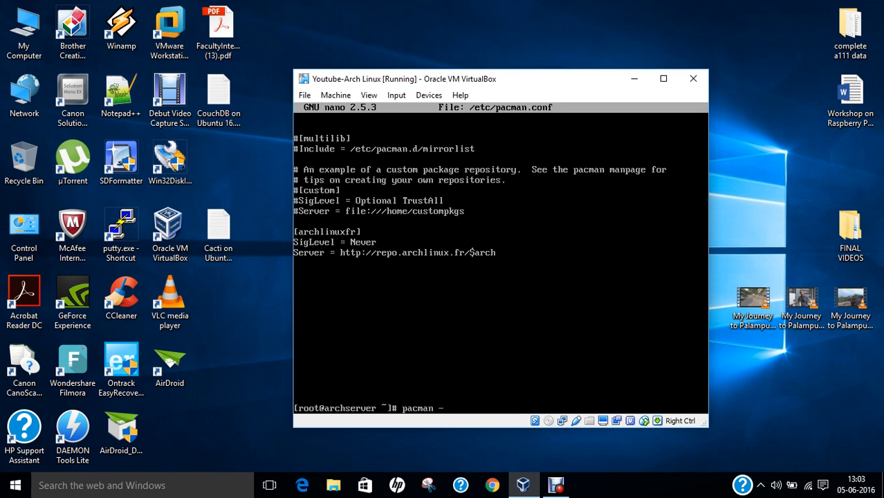
text(S)
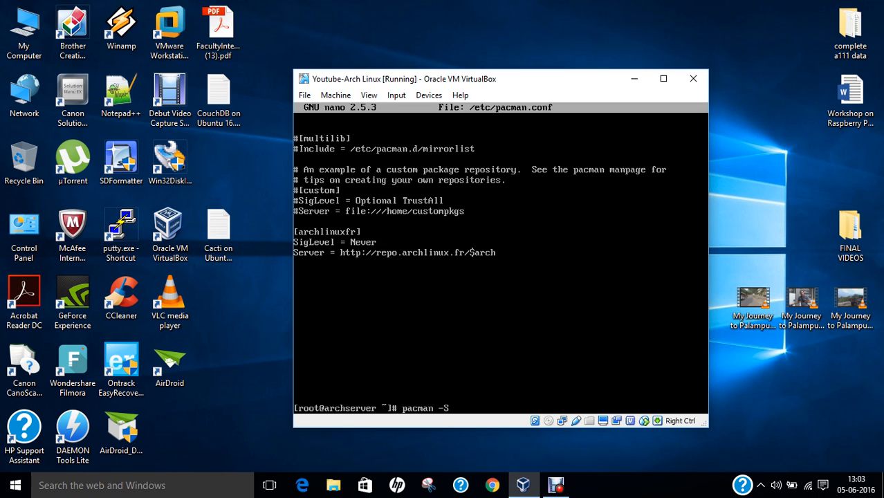
text(y ya)
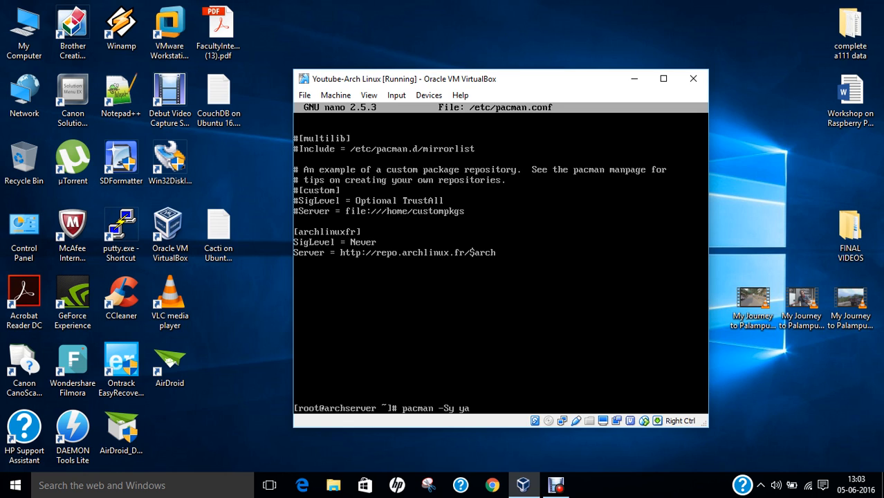
text(ou)
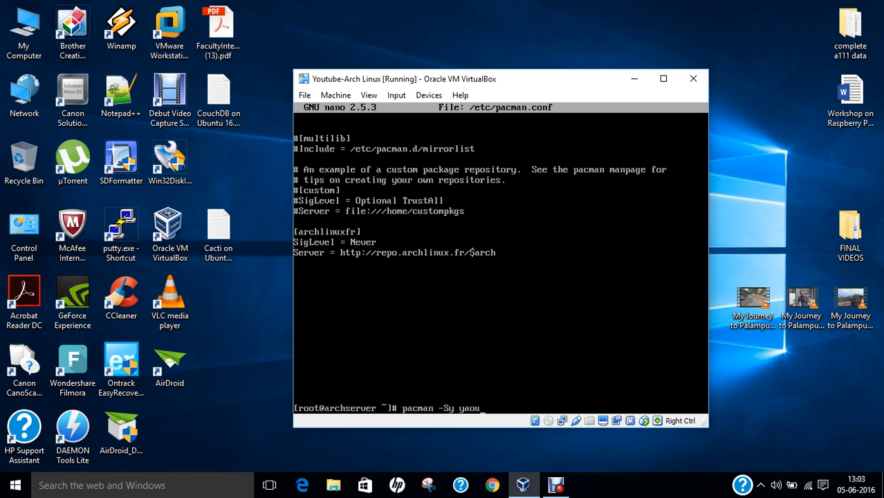
Run pacman -Sy yaourt, confirm installing yaourt, package-query and yajl, then clear the screen.
key(Return)
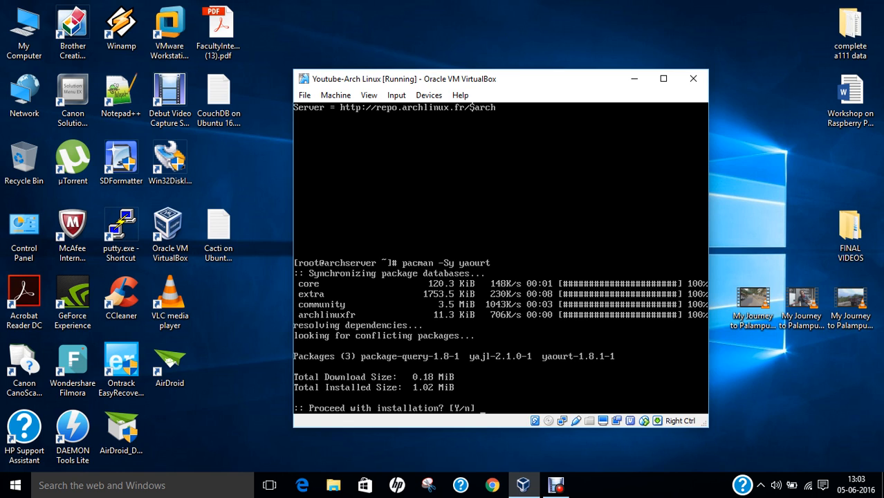
text(y)
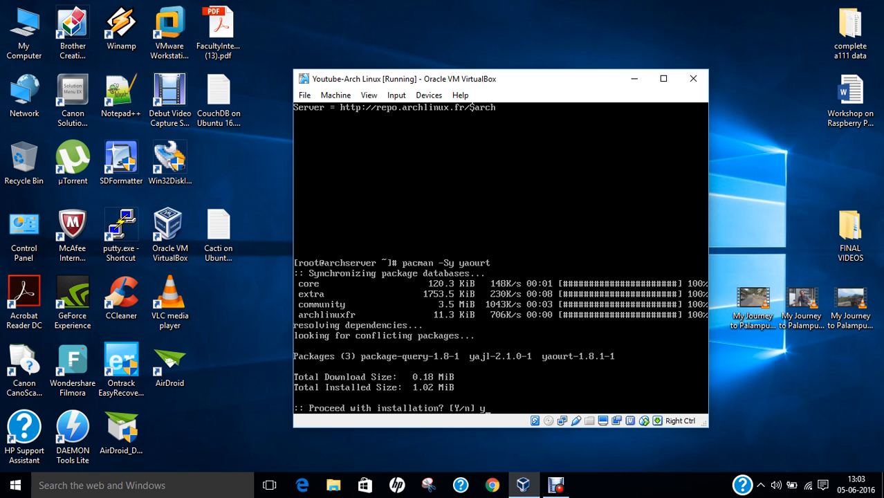
key(Return)
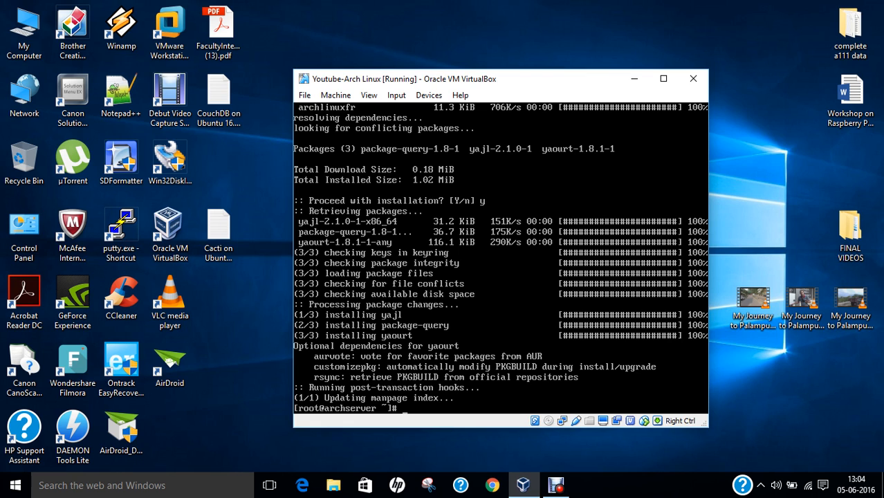
text(cl)
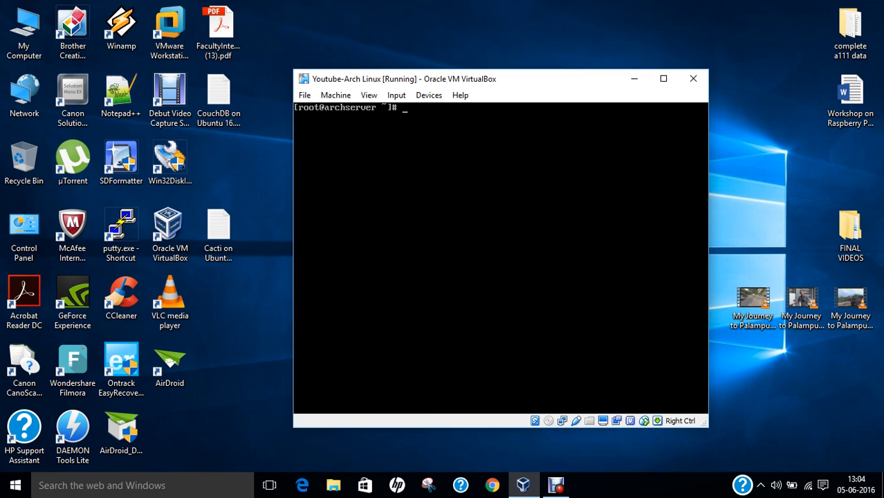
Run yaourt -Syu to list pending core upgrades, then decline them with n.
text(ya)
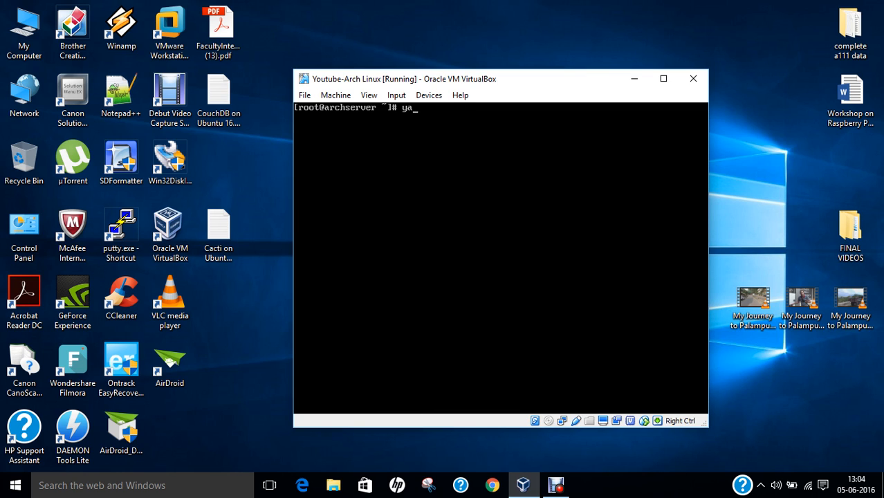
text(ourt)
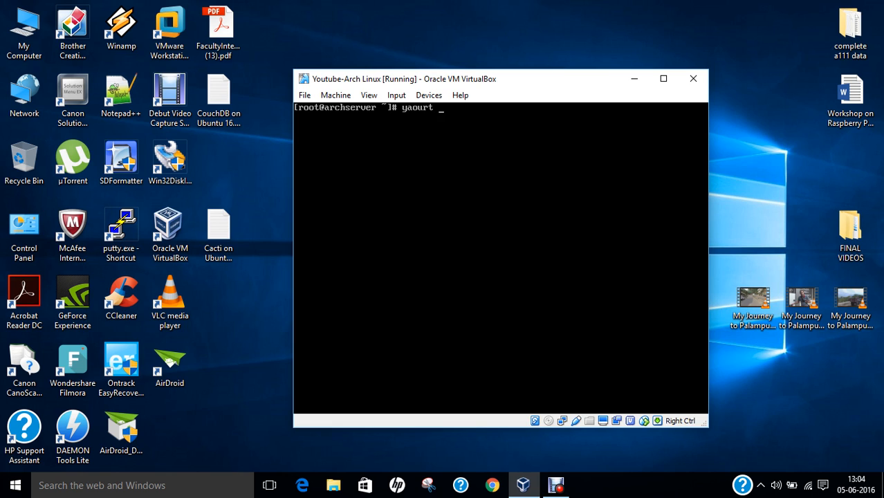
text(-)
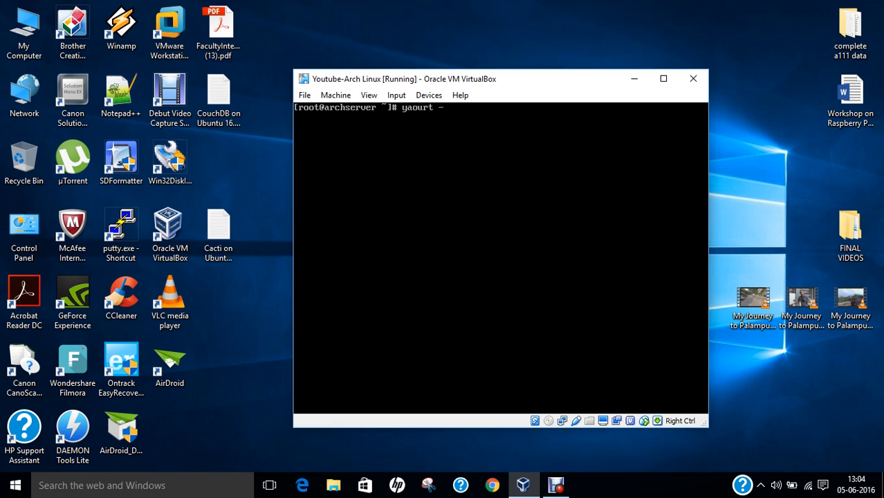
text(-Syu)
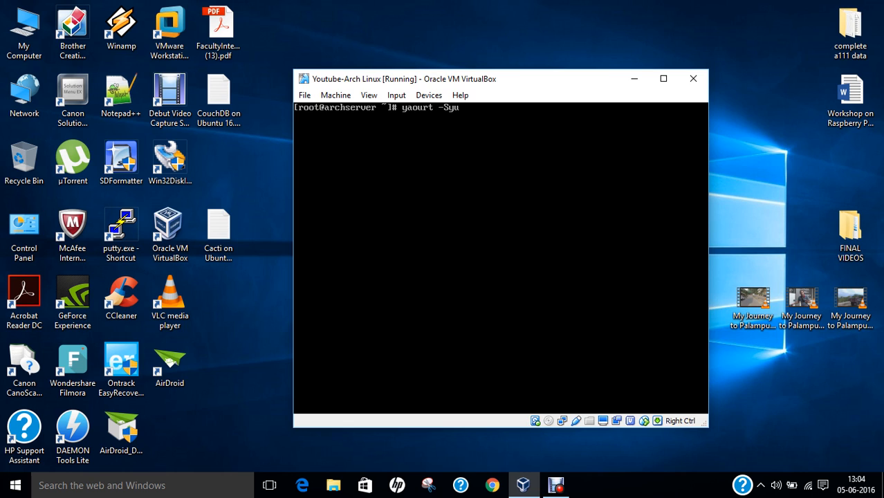
key(Return)
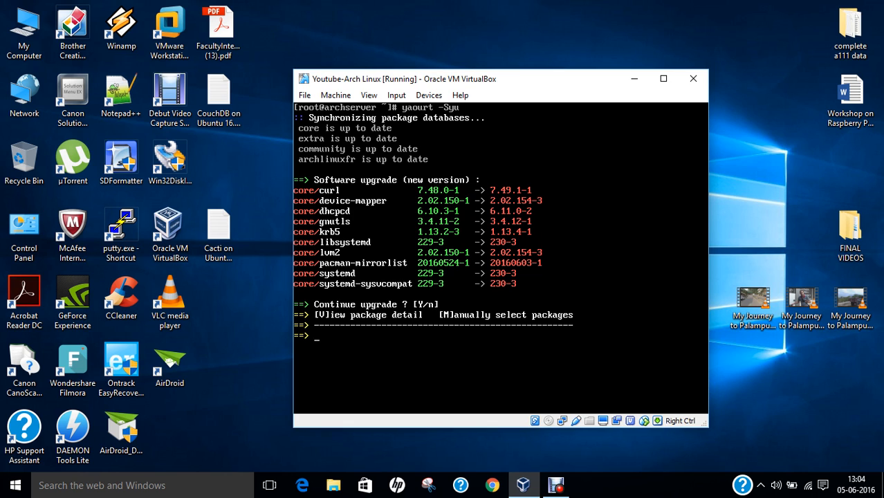
text(n)
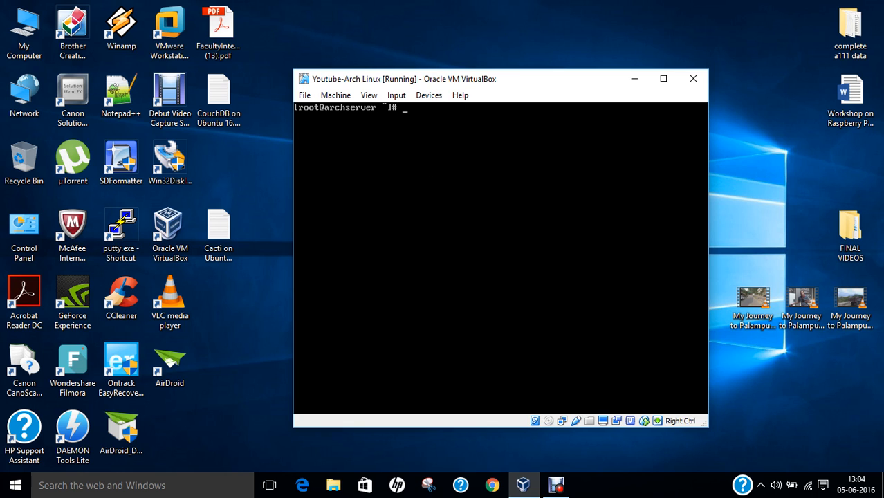
Run yaourt --stats, showing 148 installed packages, 10 out of date, four repositories.
text(ya)
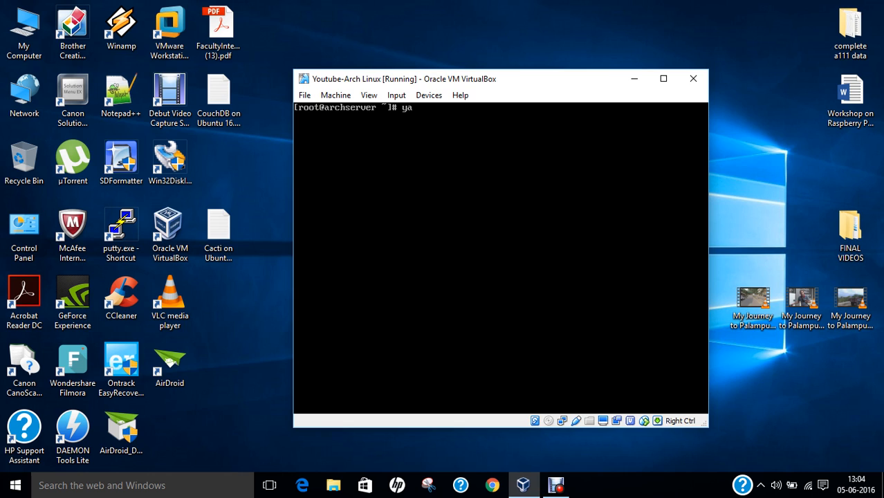
text(ourt --stats)
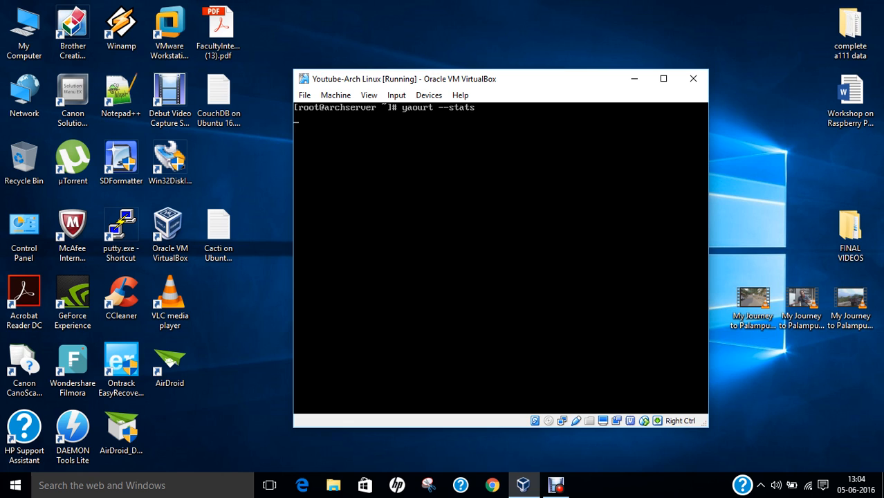
key(Return)
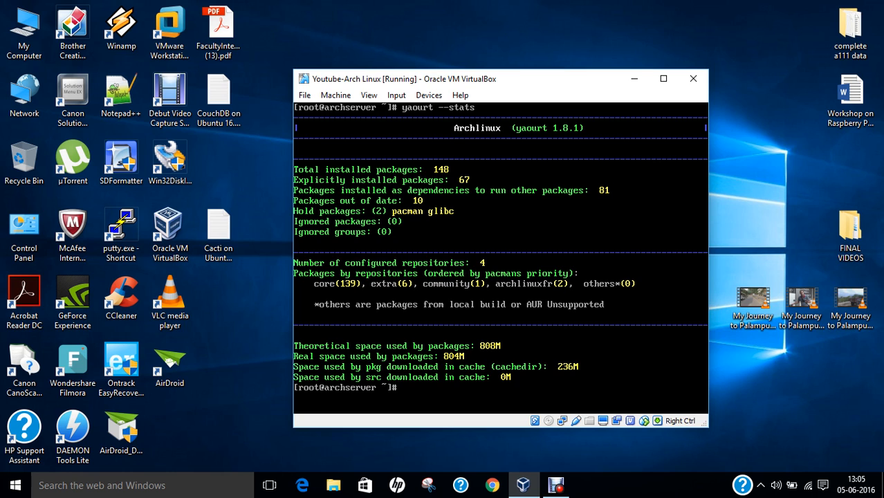
mouse_move(647, 481)
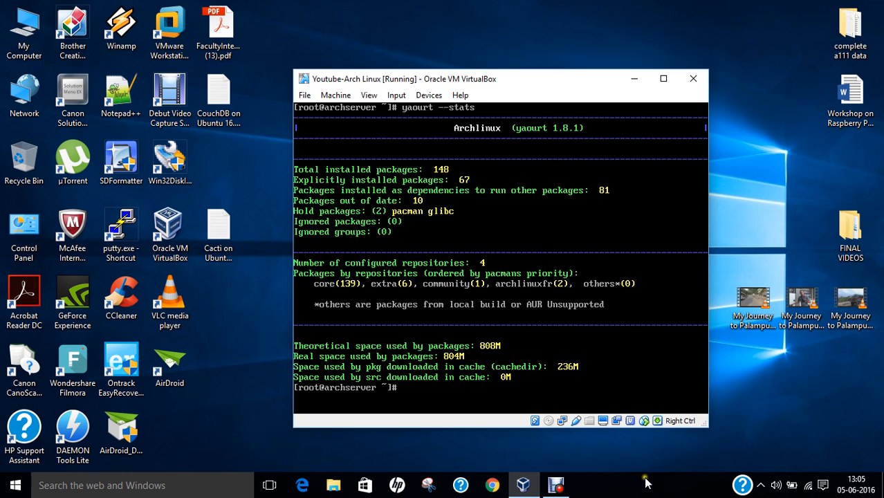